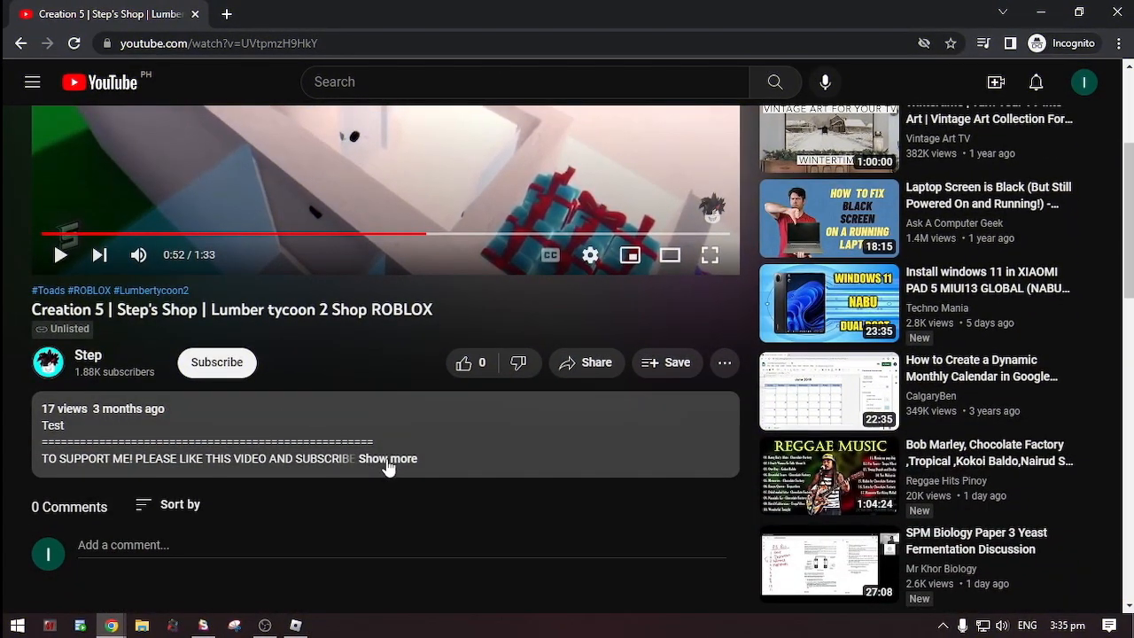
# Expand the video description and scroll down to the '== GET THE SCRIPT ==' links.
pyautogui.click(388, 459)
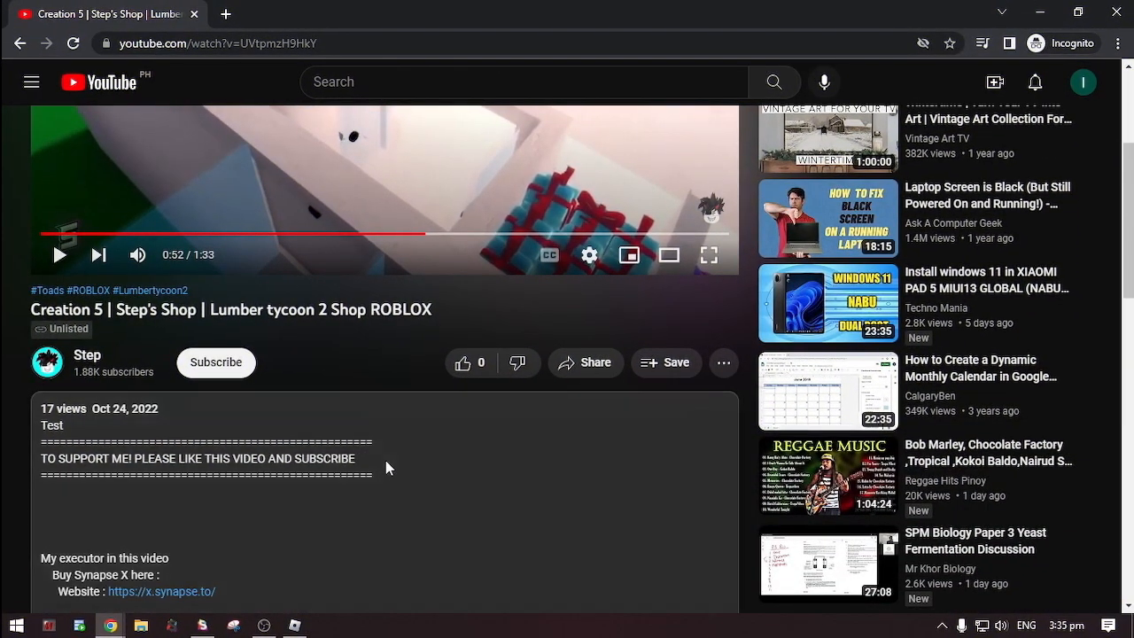
pyautogui.scroll(-3)
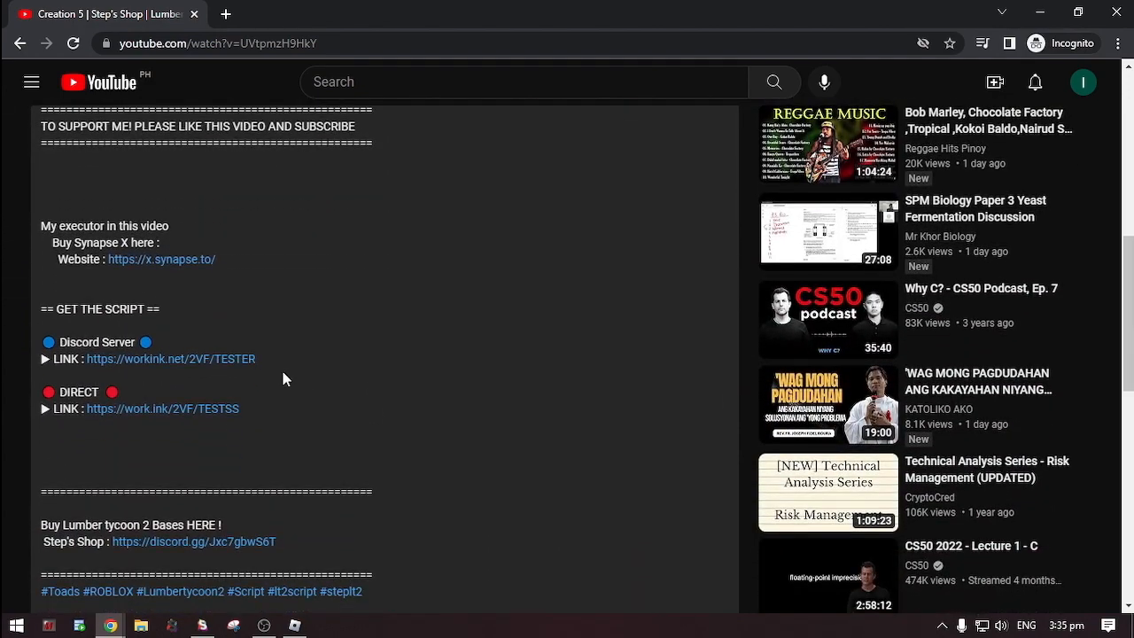
pyautogui.moveTo(361, 387)
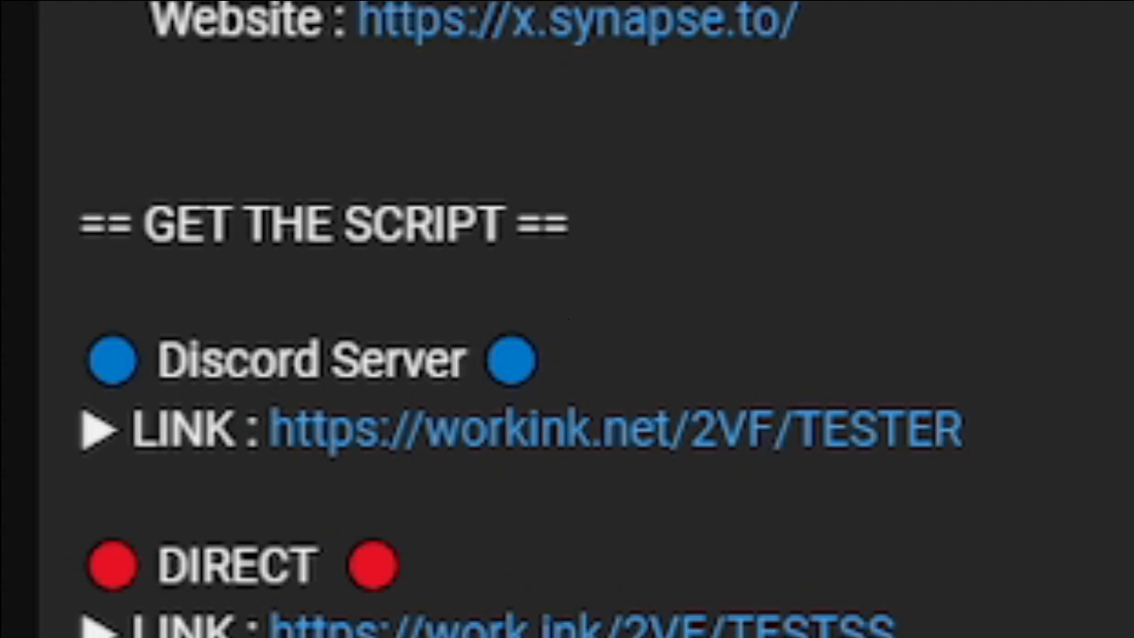
pyautogui.scroll(-3)
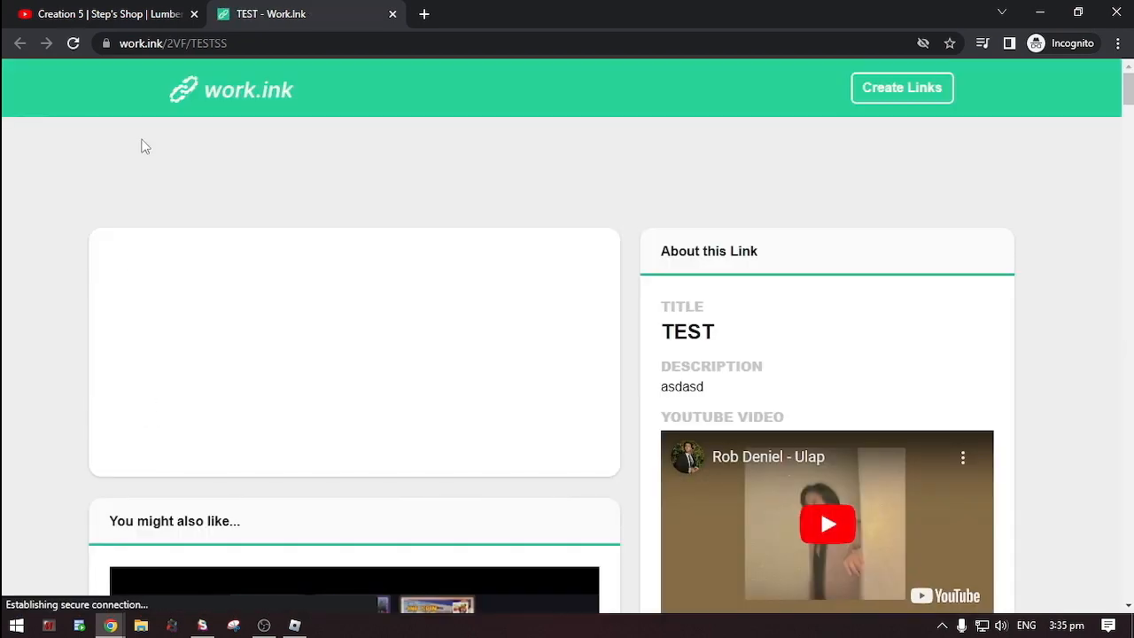
# Complete the 'Read Articles' task and subscribe on the Step YouTube channel.
pyautogui.scroll(-3)
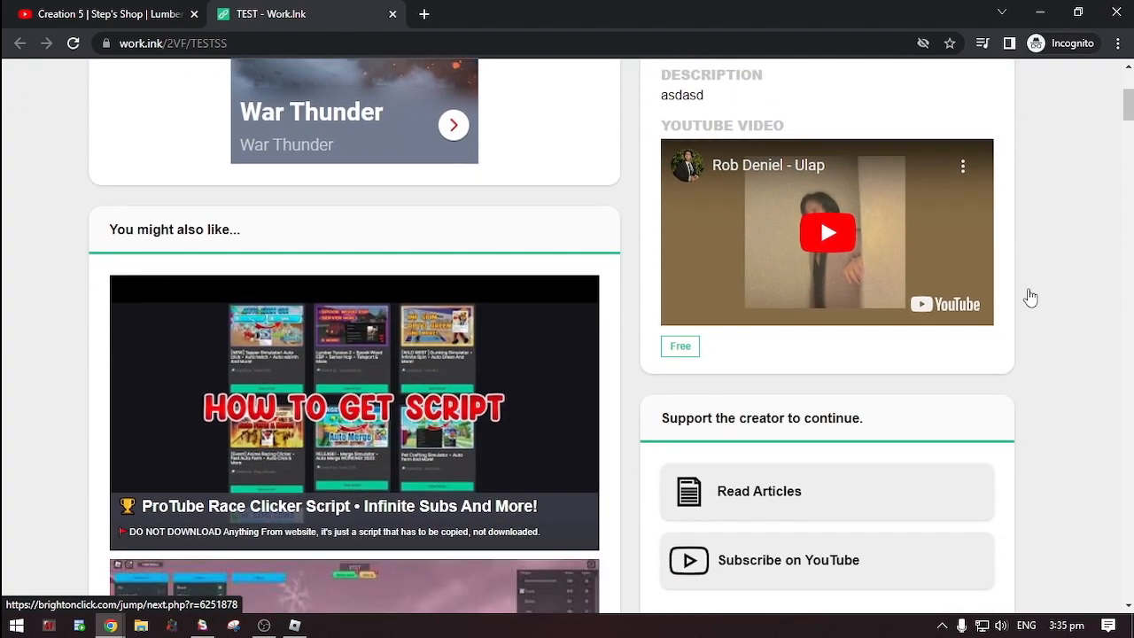
pyautogui.scroll(-3)
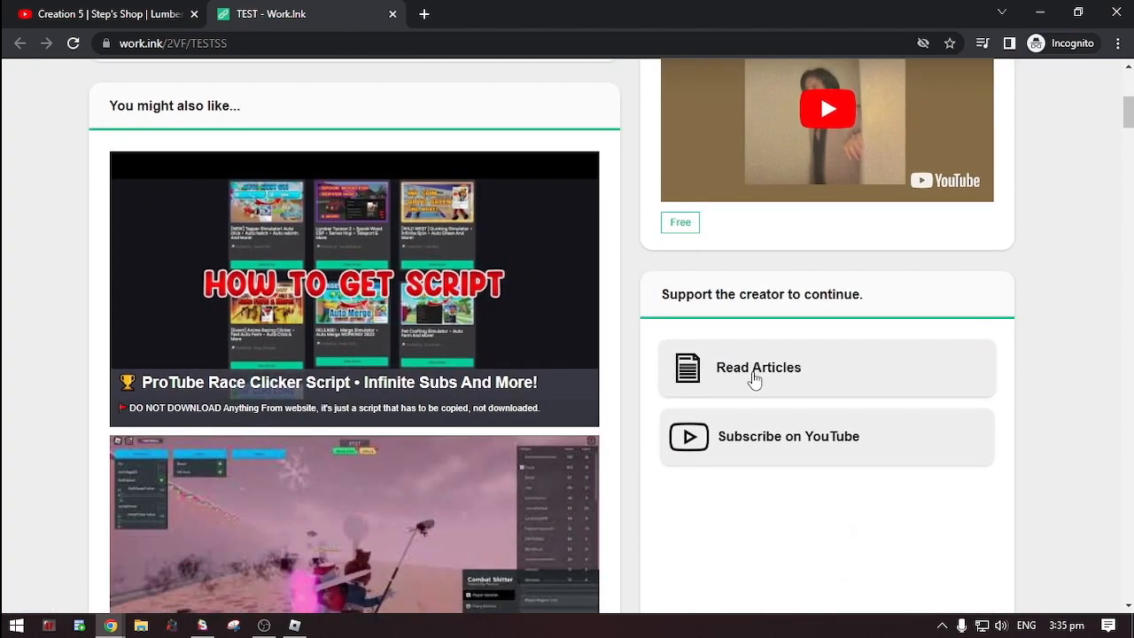
pyautogui.click(757, 367)
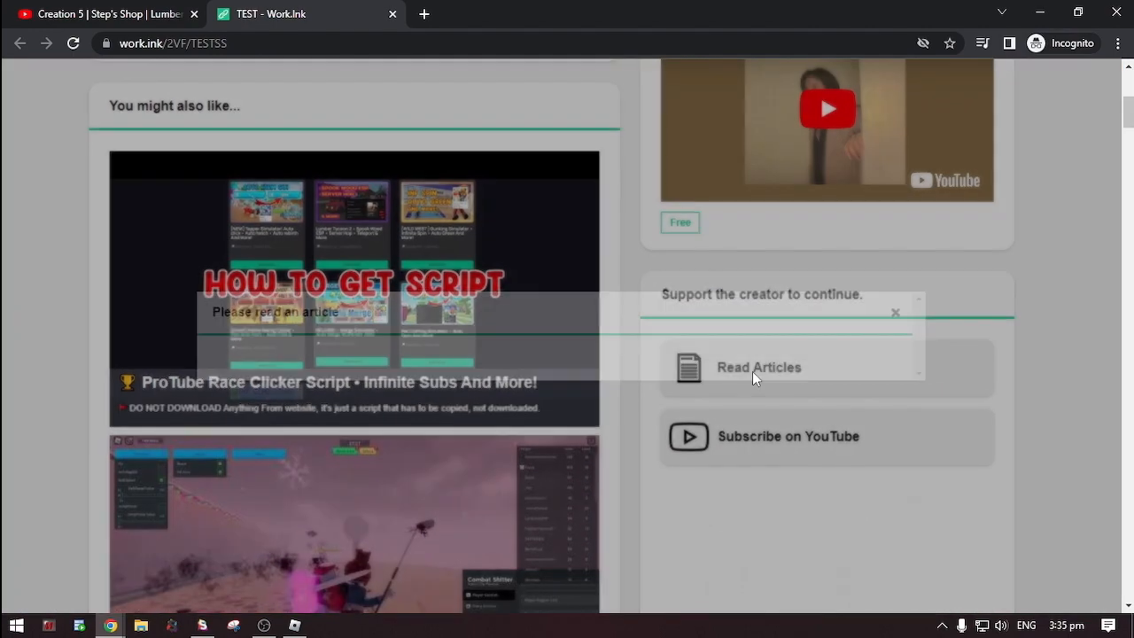
pyautogui.click(758, 367)
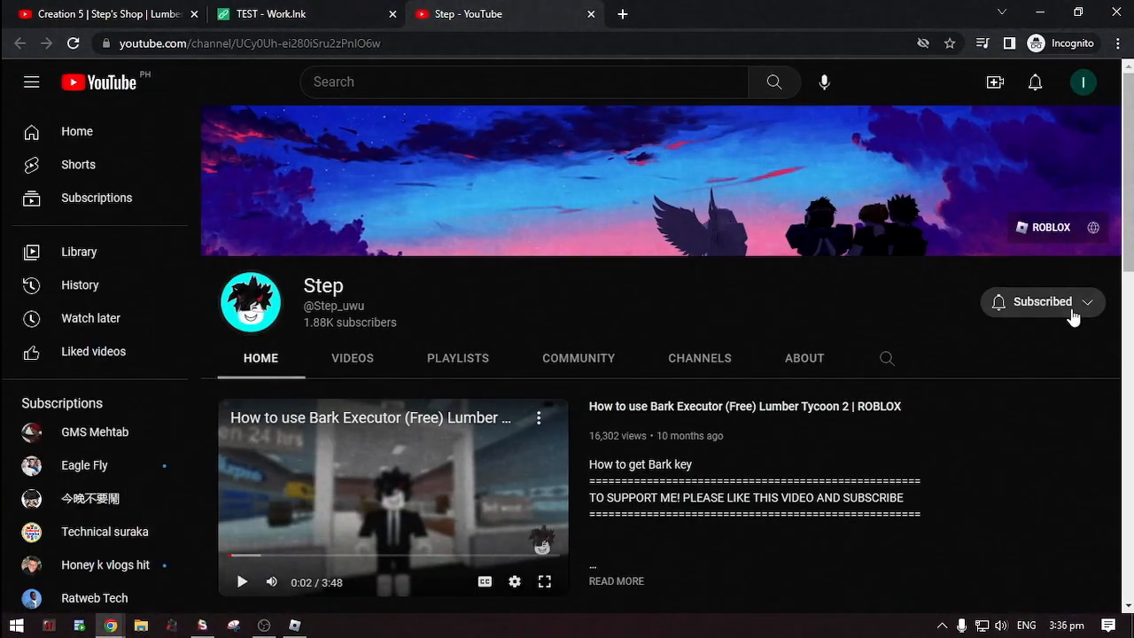
pyautogui.click(301, 14)
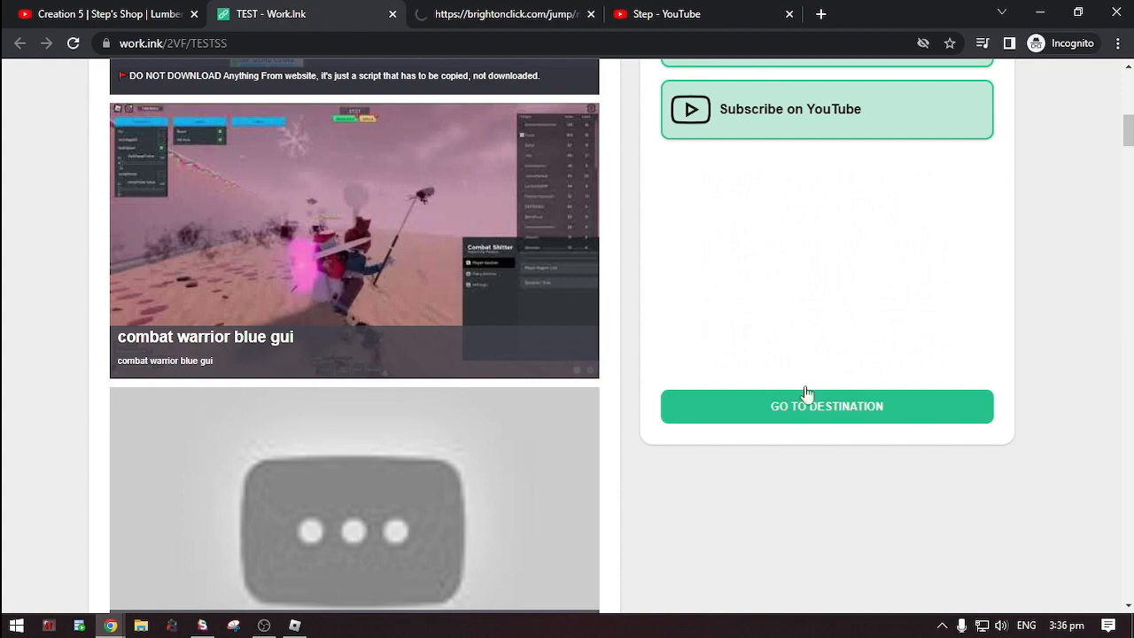
# Choose 'GO TO DESTINATION', then 'PROCEED TO TARGET' to reach the loadstring paste page.
pyautogui.click(825, 406)
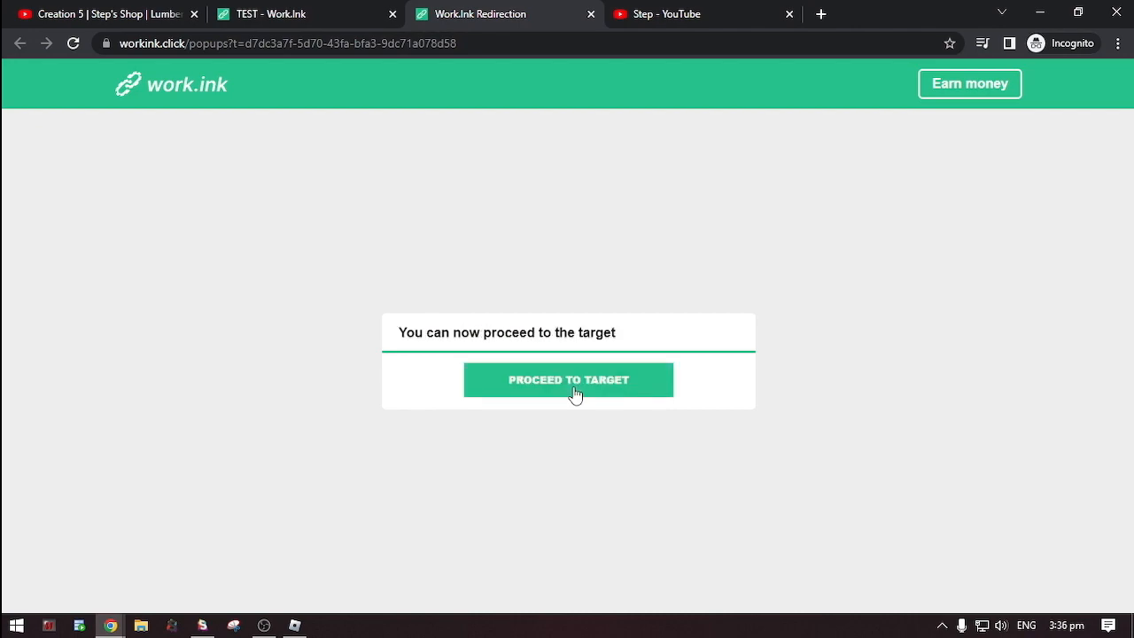
pyautogui.click(568, 379)
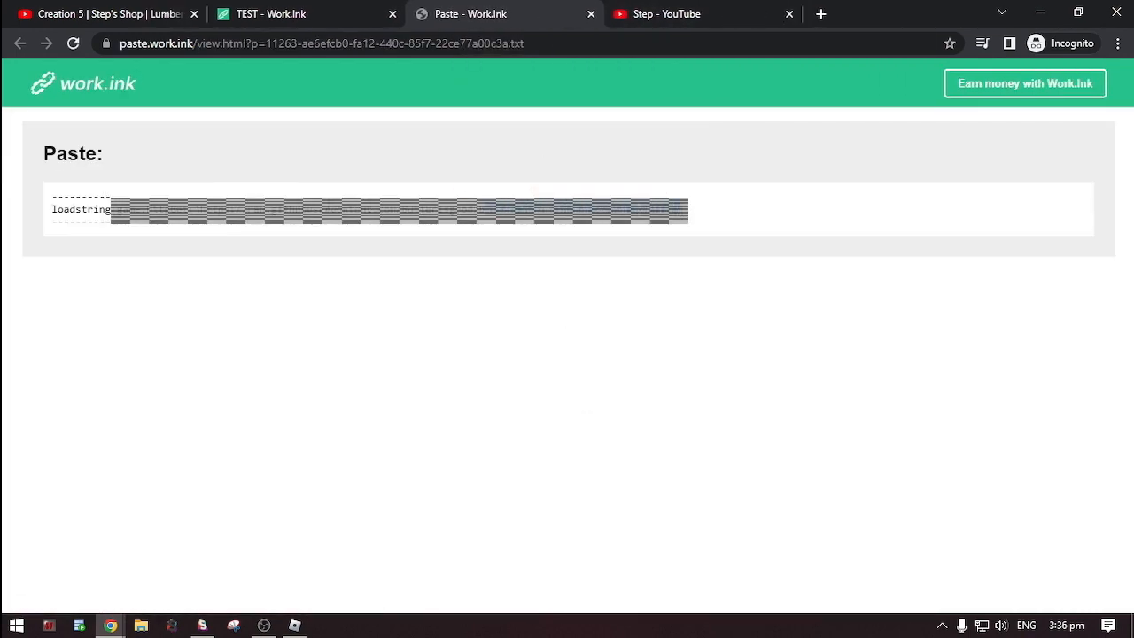
# Select and copy the loadstring script line from the Paste box.
pyautogui.doubleClick(81, 209)
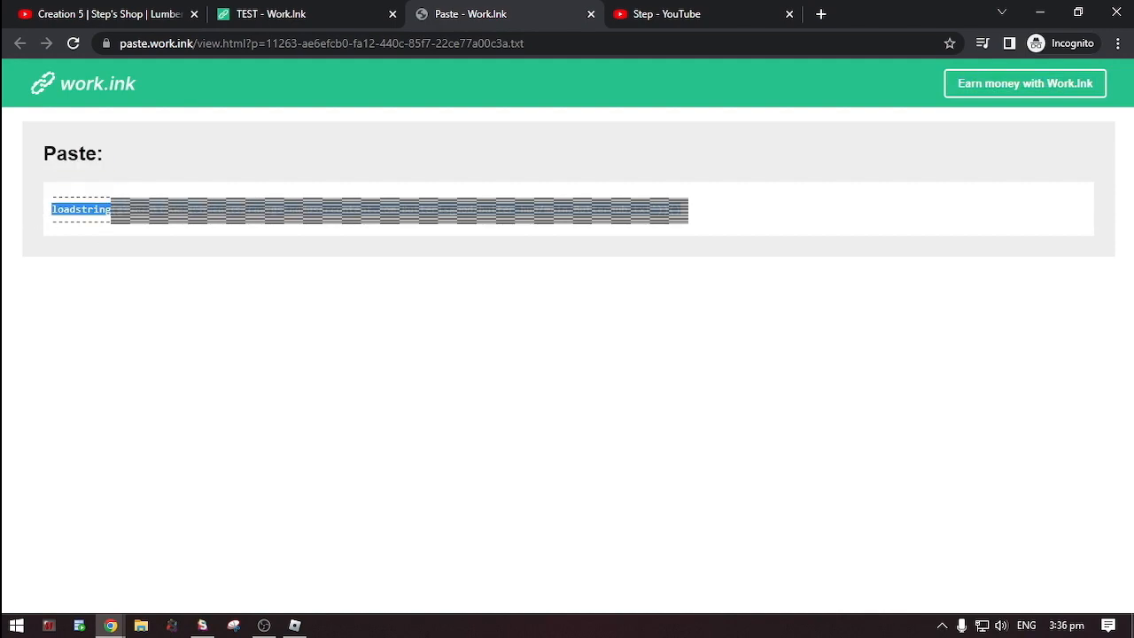
pyautogui.click(354, 625)
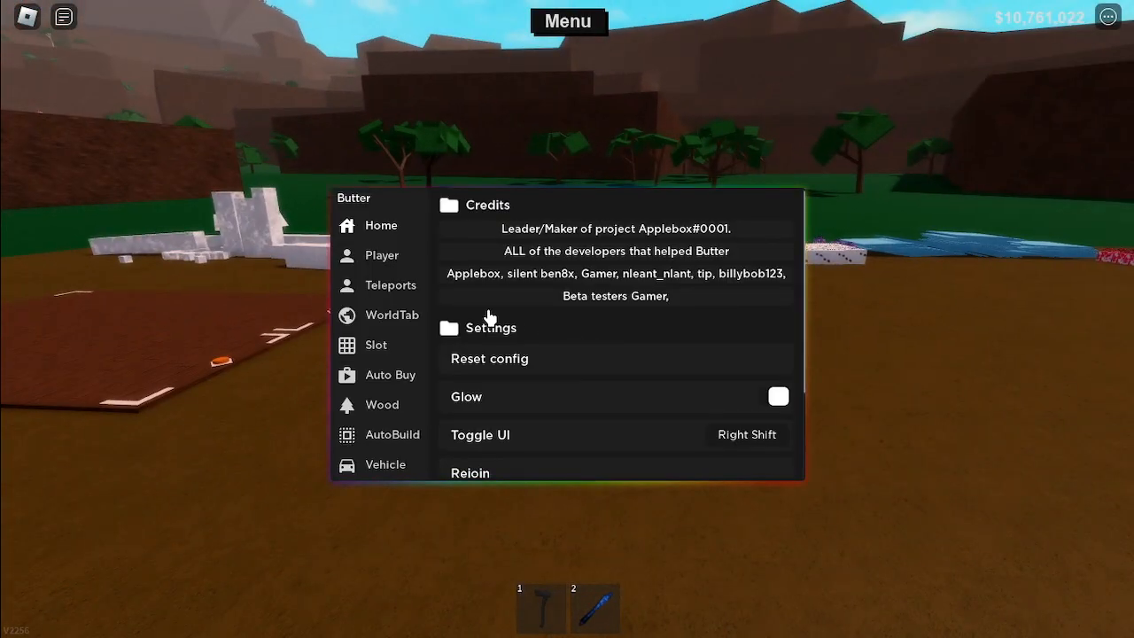
# Scroll the Butter sidebar to AutoBuild and enable 'Lasso Wood tool'.
pyautogui.scroll(-3)
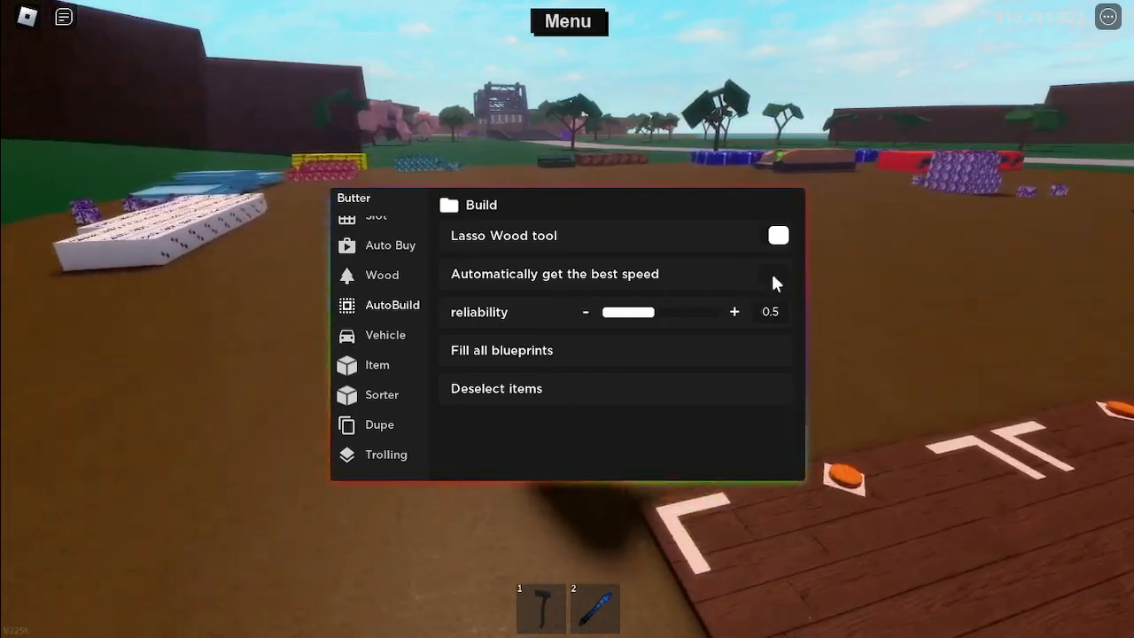
pyautogui.click(772, 273)
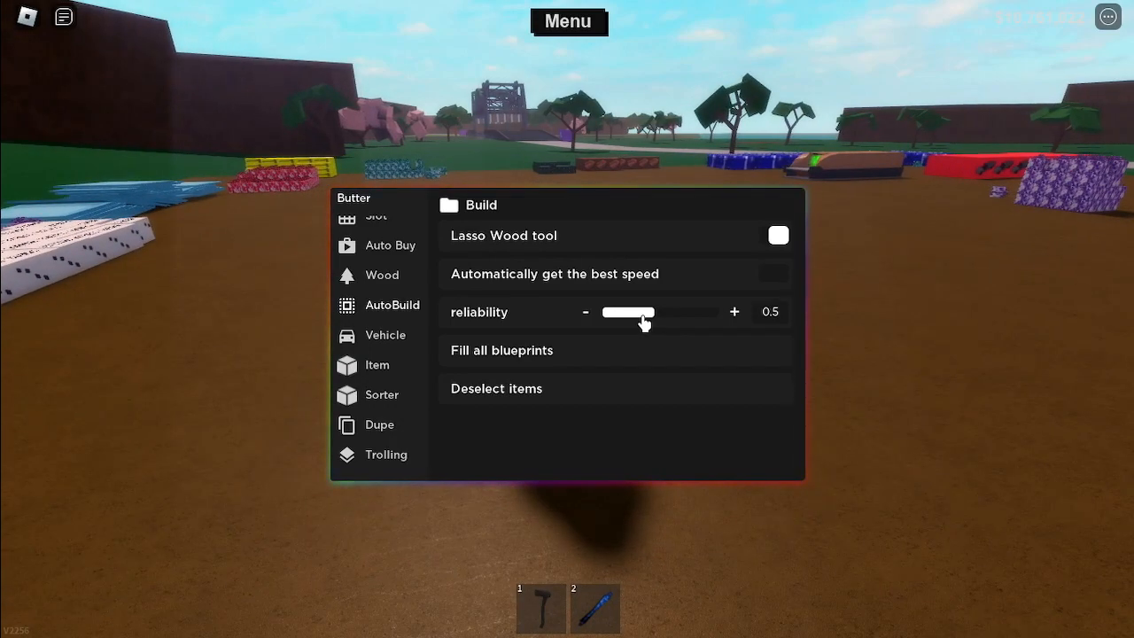